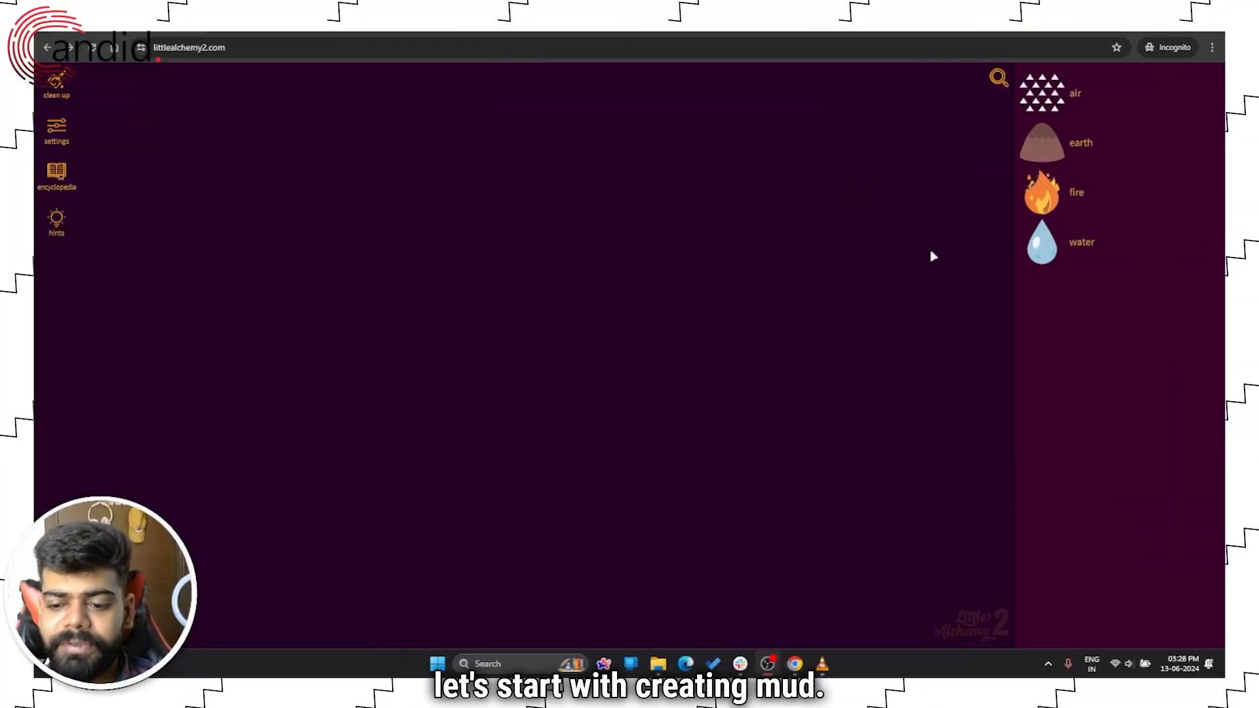
# - Combine water with earth for mud, then stone with mud for clay
pyautogui.moveTo(1041, 242); pyautogui.dragTo(789, 217)
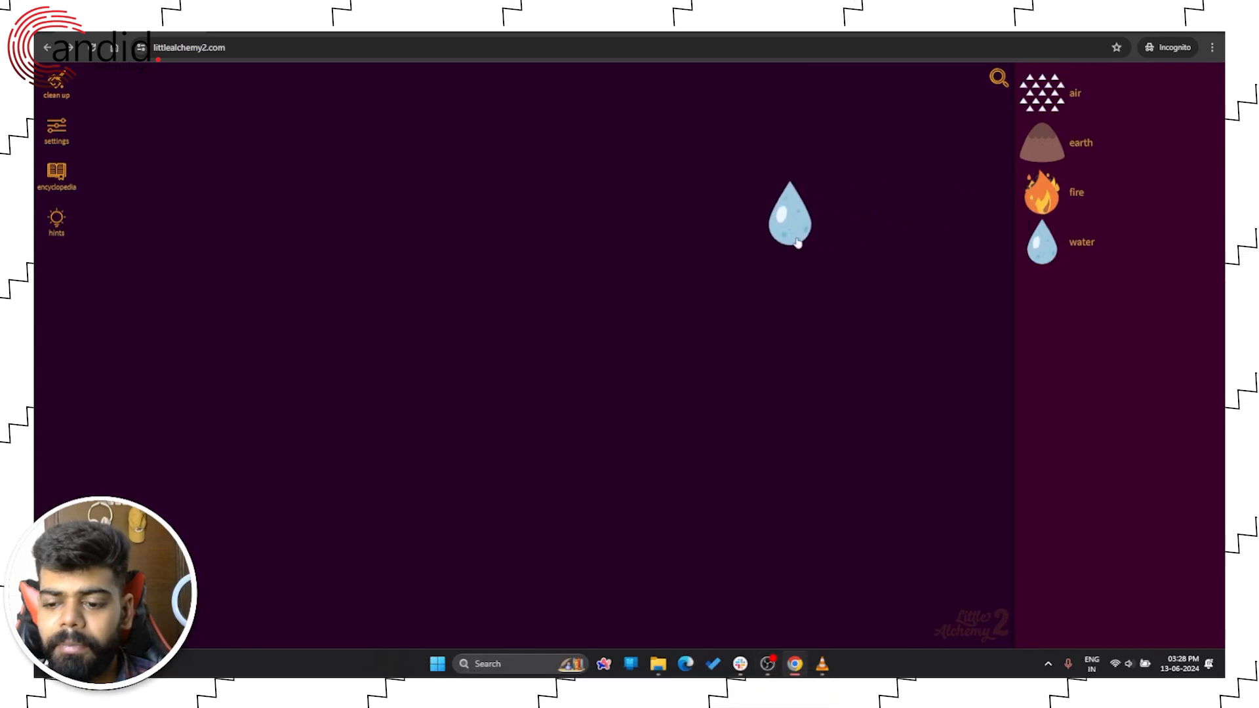
pyautogui.moveTo(1042, 143); pyautogui.dragTo(790, 210)
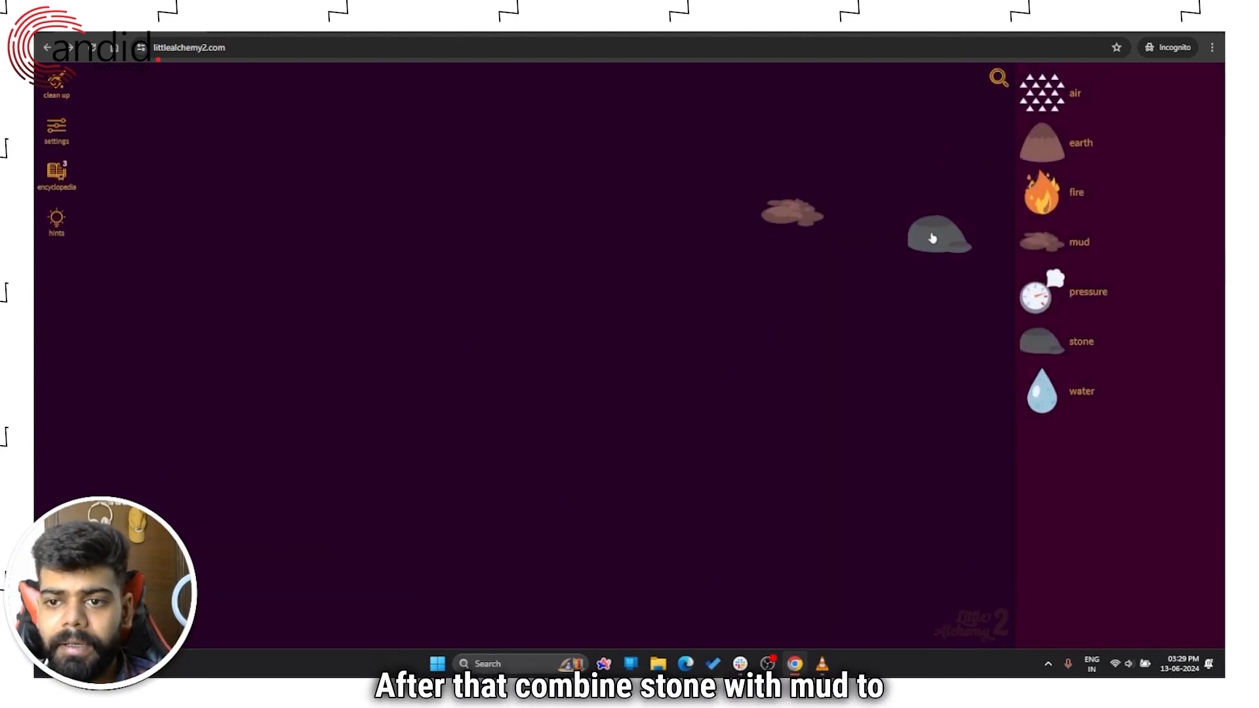
pyautogui.moveTo(940, 237); pyautogui.dragTo(791, 213)
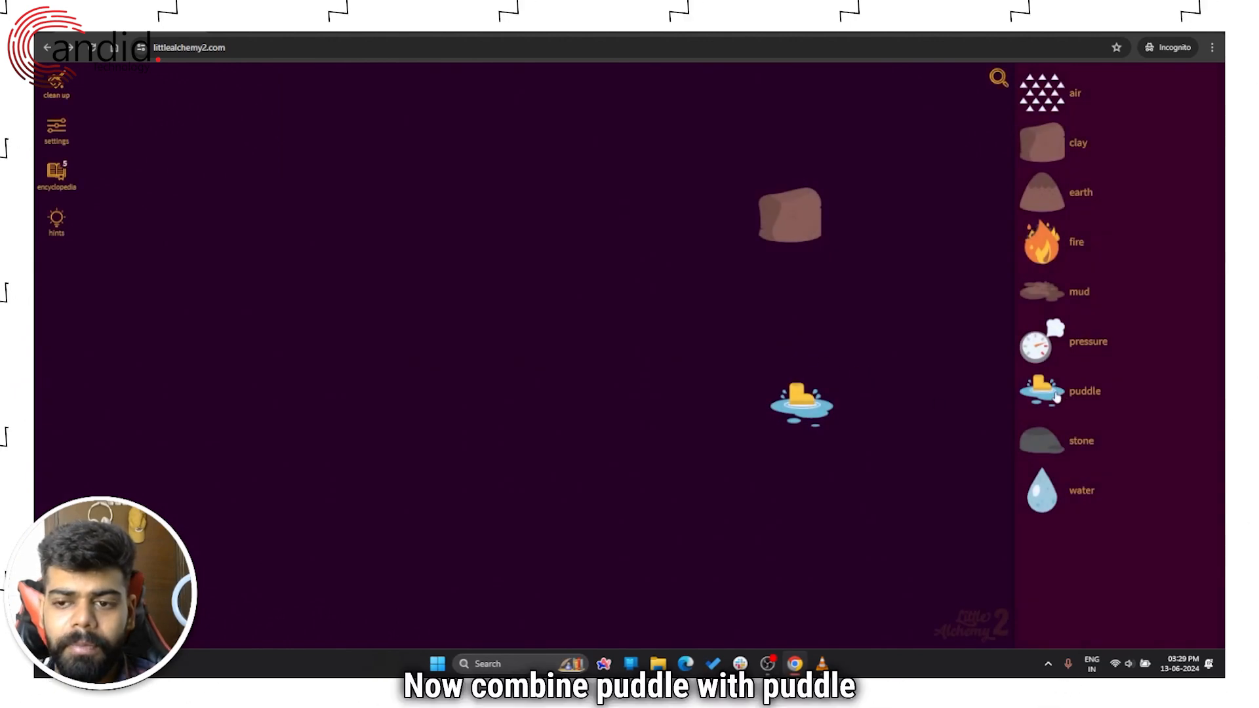
# - Merge two puddles into a pond, then two lakes into a sea
pyautogui.moveTo(787, 213); pyautogui.dragTo(803, 401)
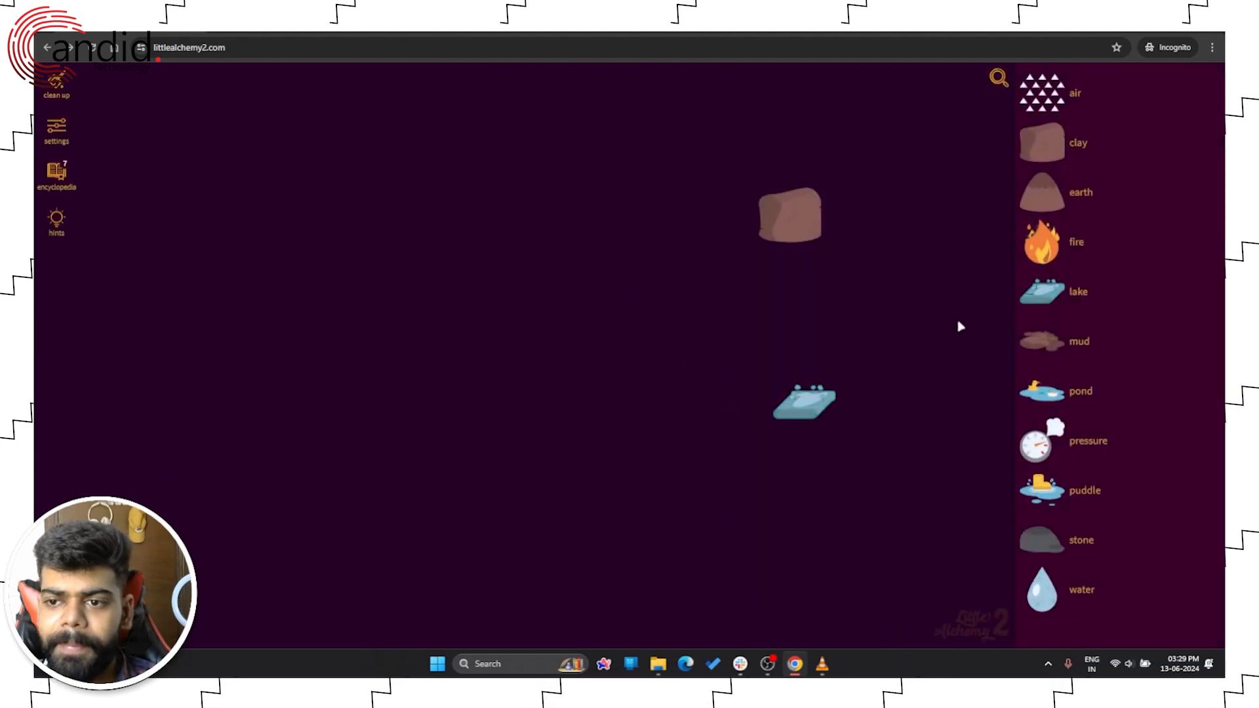
pyautogui.moveTo(803, 401); pyautogui.dragTo(815, 393)
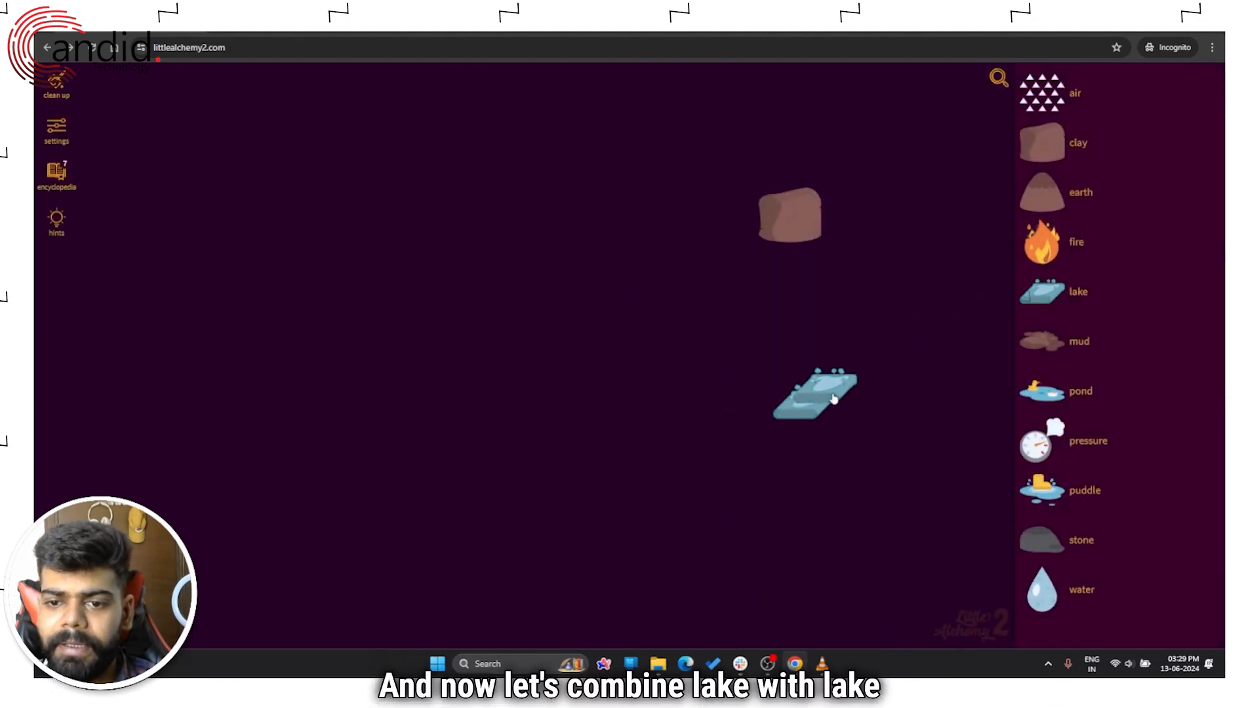
pyautogui.moveTo(815, 394); pyautogui.dragTo(789, 216)
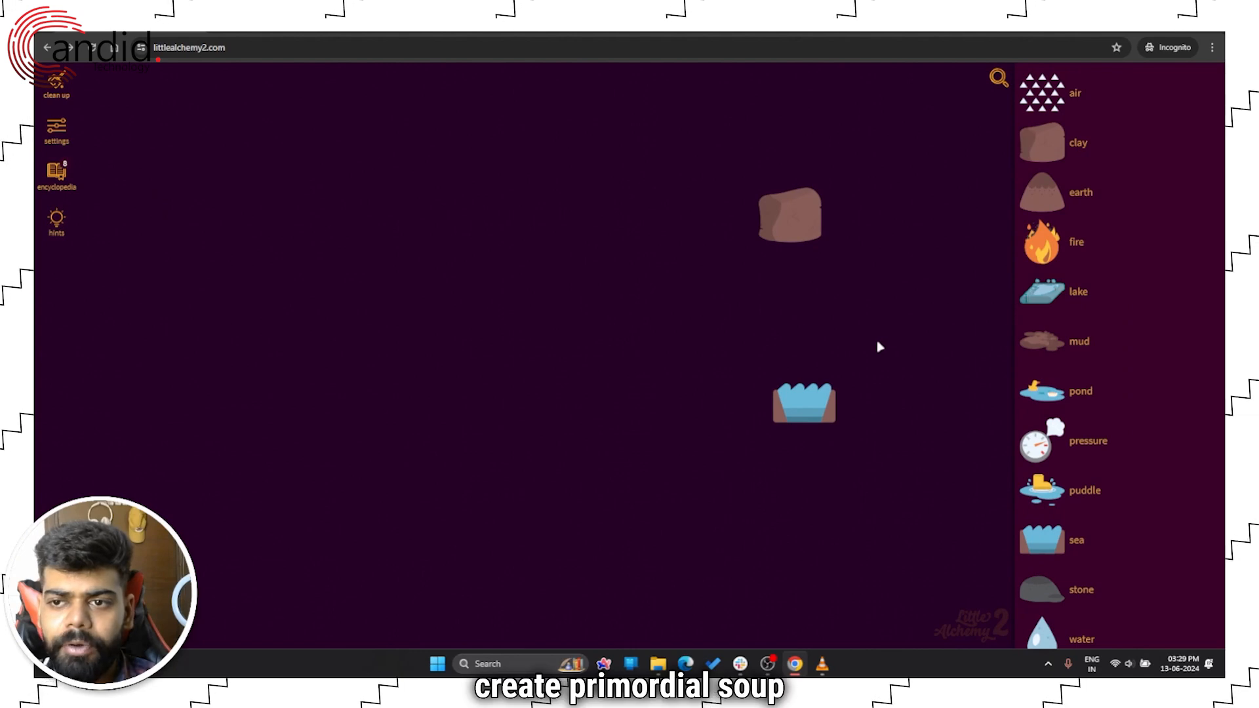
pyautogui.moveTo(1035, 199)
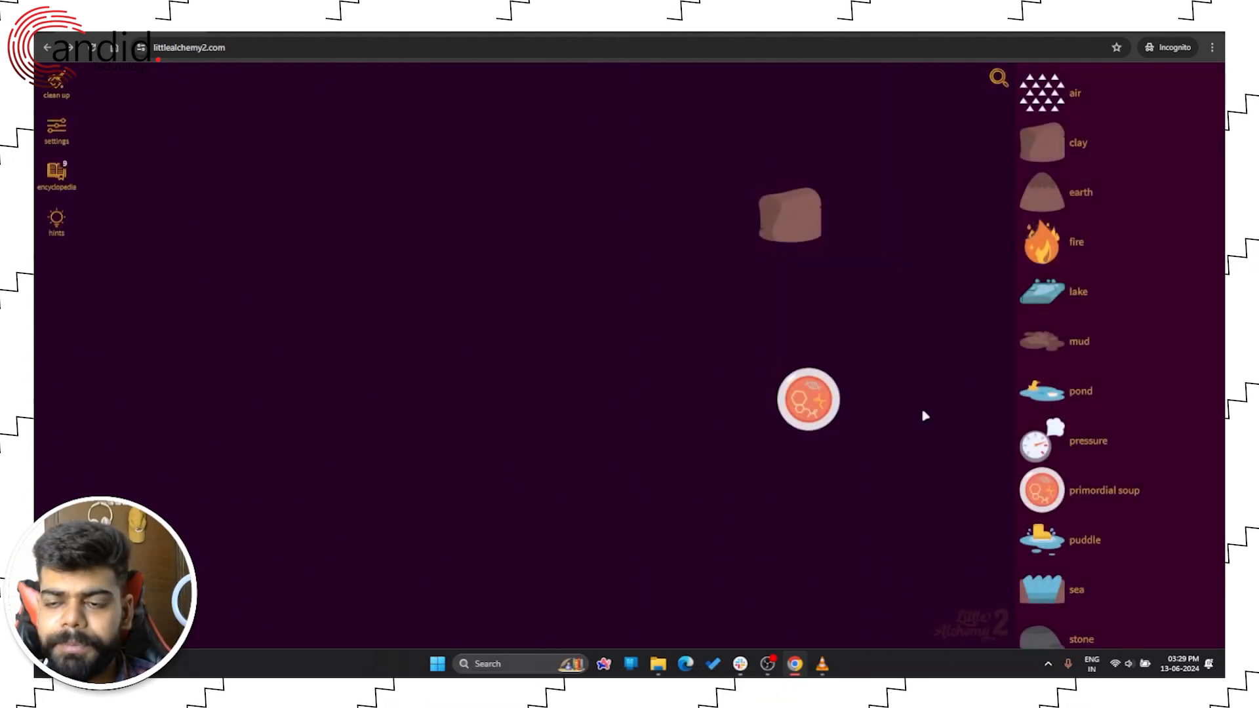
# - Combine energy with primordial soup to make life, then create glass
pyautogui.moveTo(1041, 242); pyautogui.dragTo(961, 242)
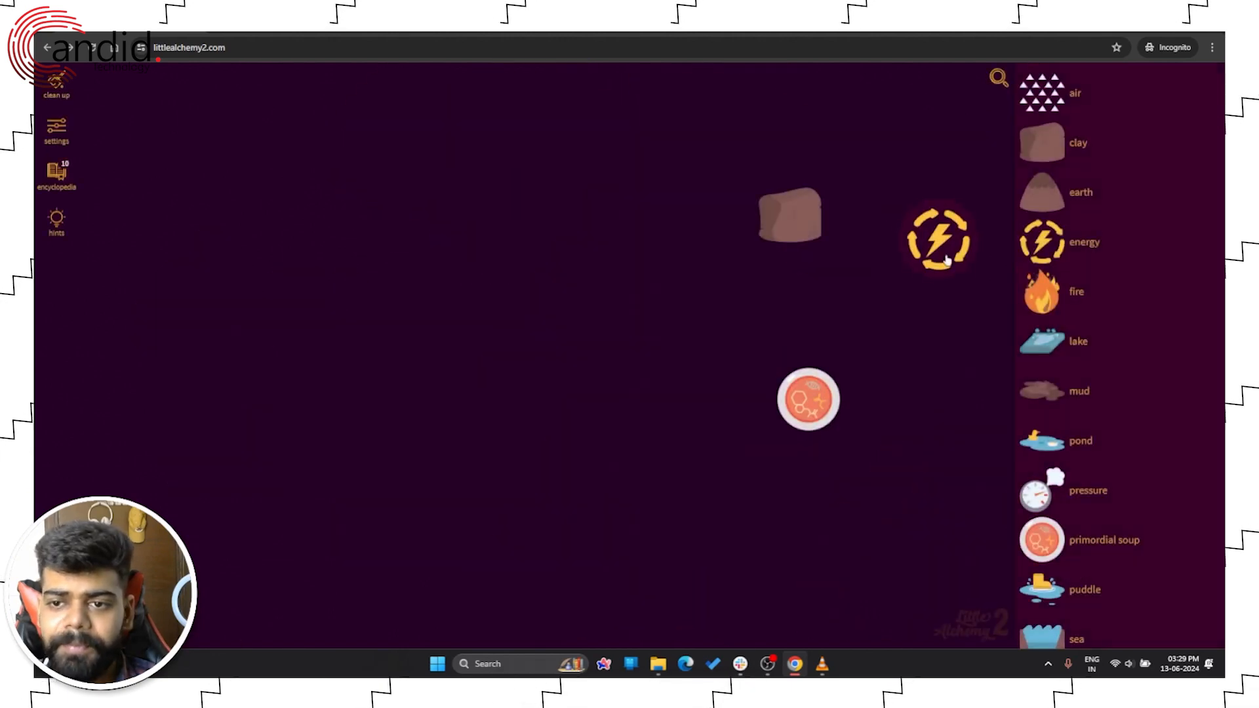
pyautogui.moveTo(940, 238); pyautogui.dragTo(808, 399)
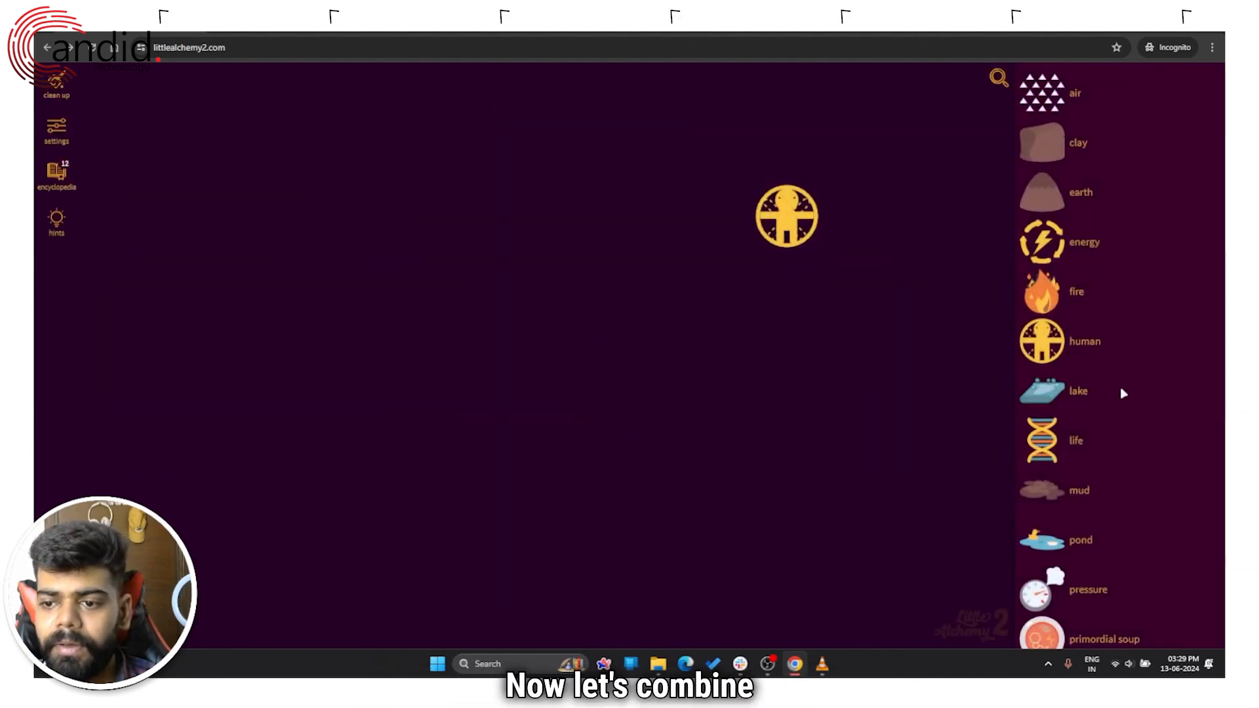
pyautogui.moveTo(1041, 92); pyautogui.dragTo(800, 418)
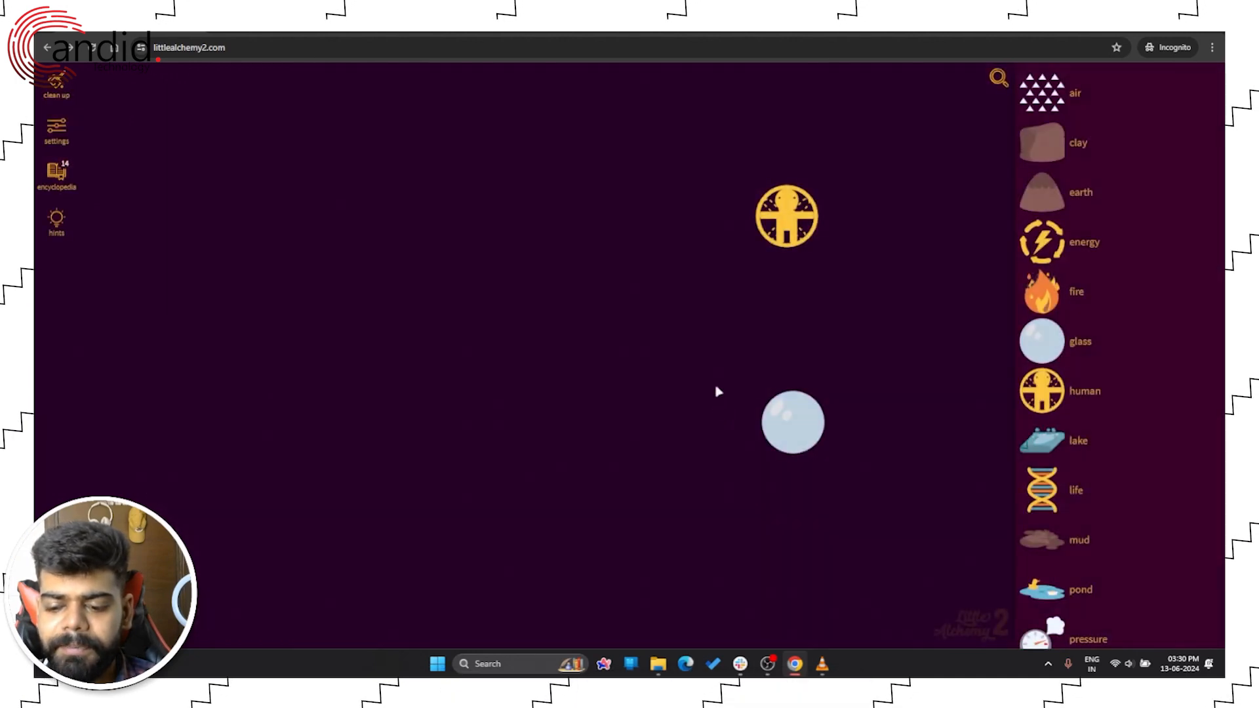
# - Turn glass into glasses and combine them with human to get hacker
pyautogui.moveTo(1041, 340); pyautogui.dragTo(928, 373)
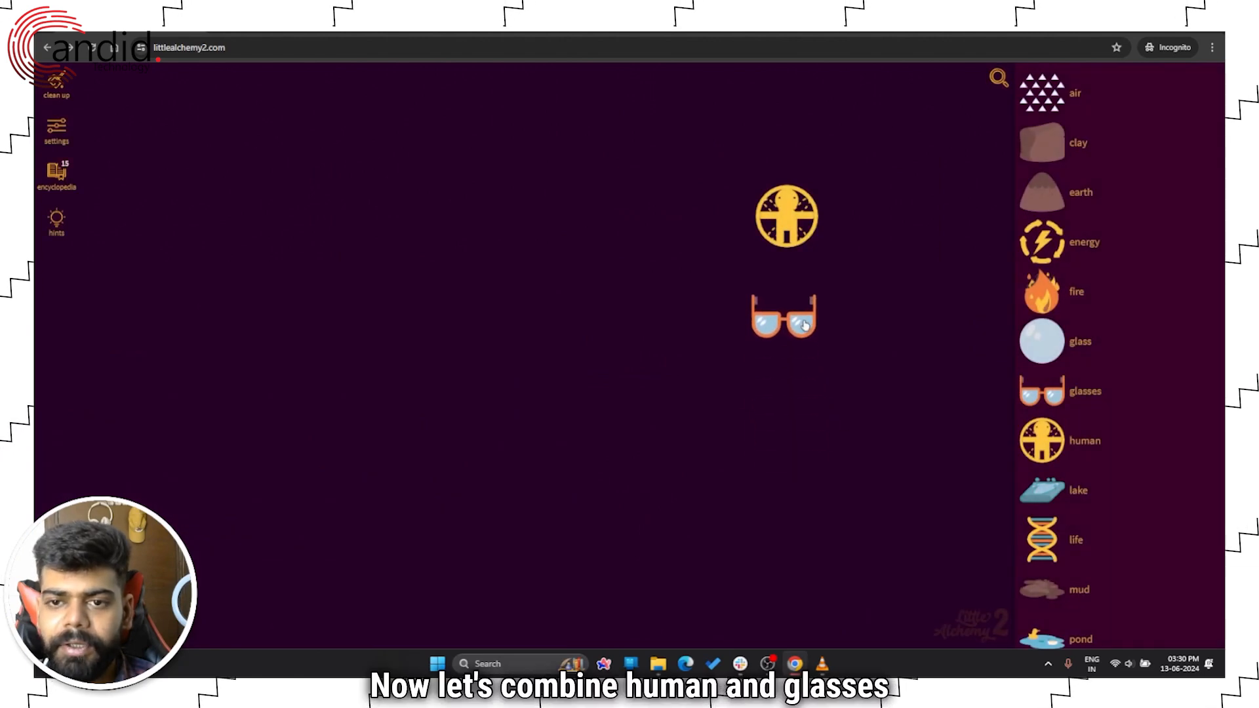
pyautogui.moveTo(786, 217); pyautogui.dragTo(783, 316)
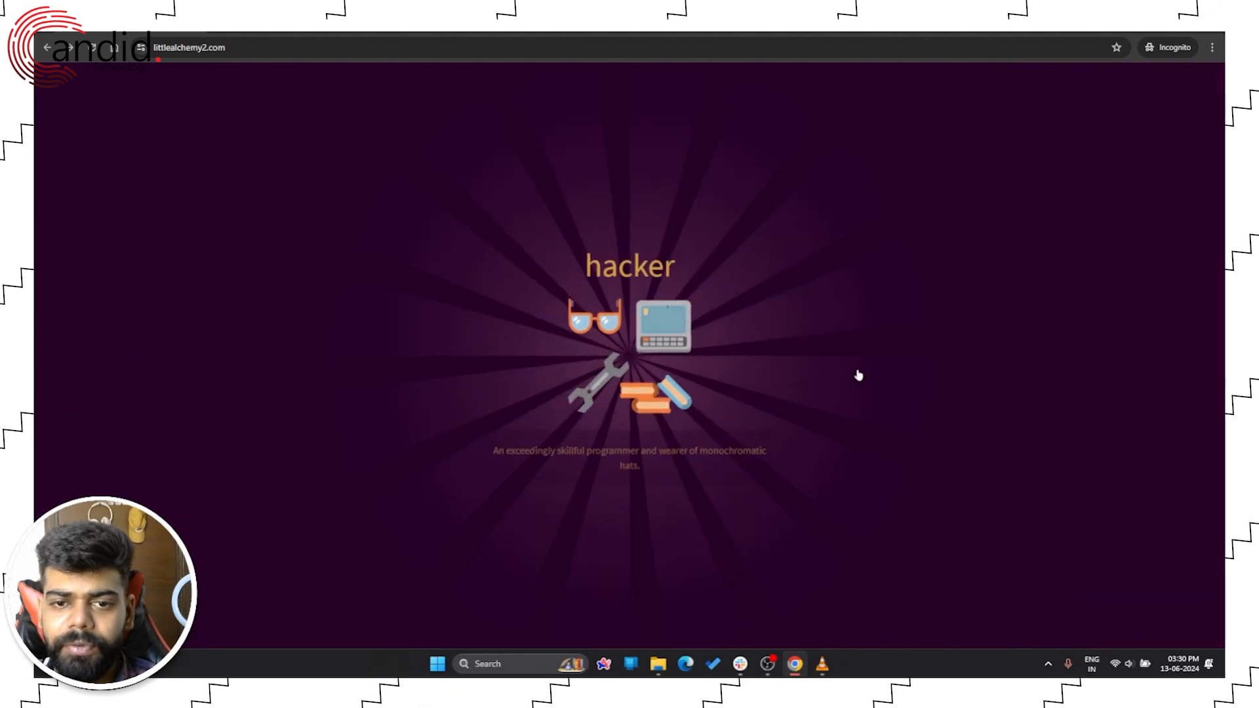
# - Dismiss the hacker discovery announcement
pyautogui.click(858, 375)
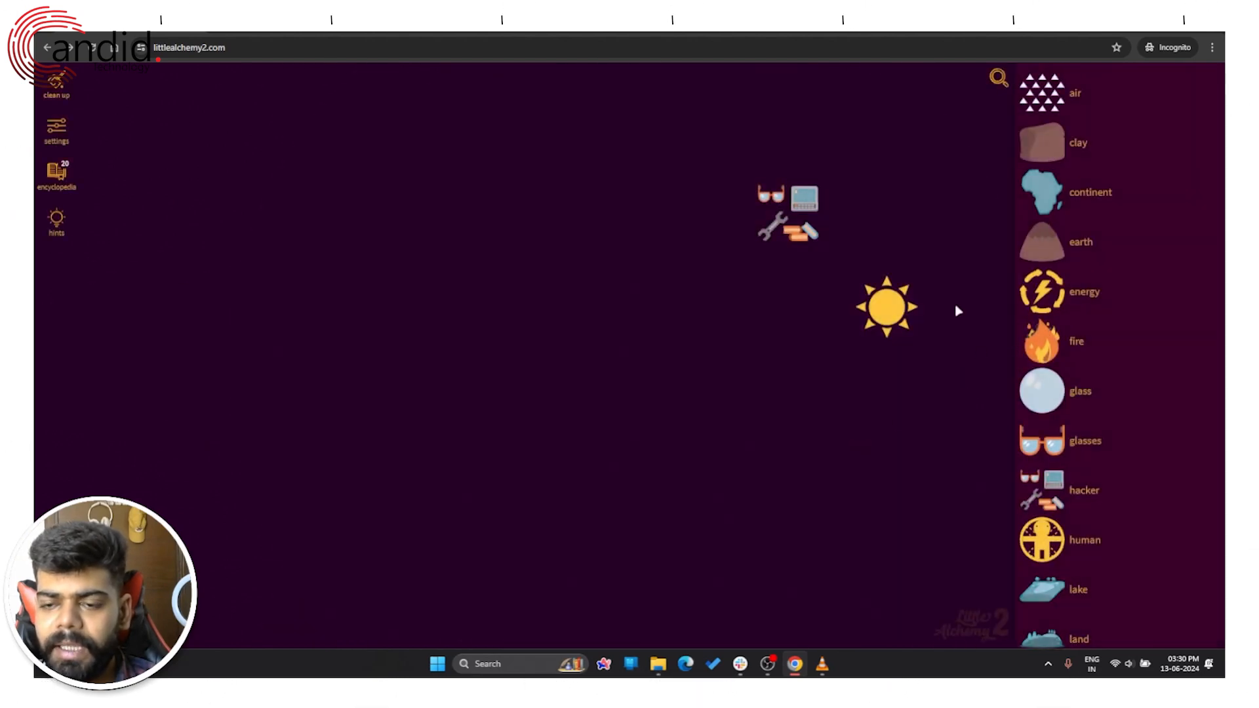
# - Drop fire from the sidebar onto the solar cell beside hacker
pyautogui.click(886, 307)
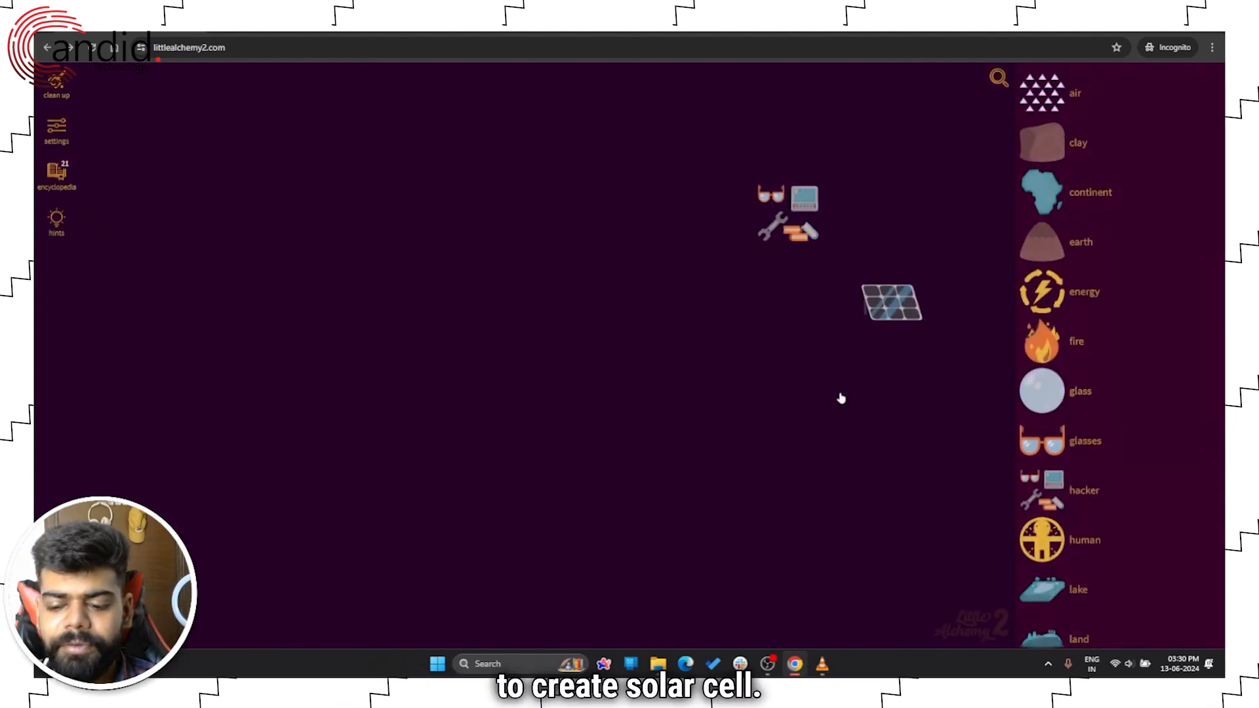
pyautogui.moveTo(751, 427)
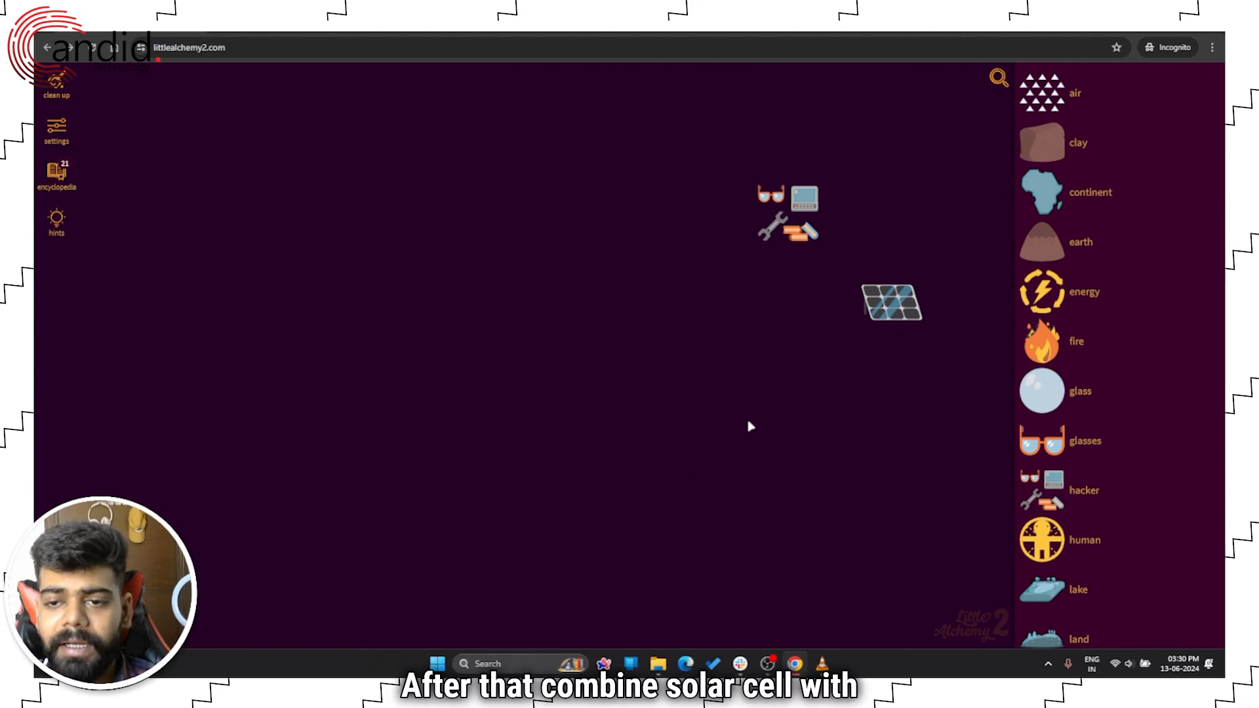
pyautogui.moveTo(1041, 341); pyautogui.dragTo(890, 304)
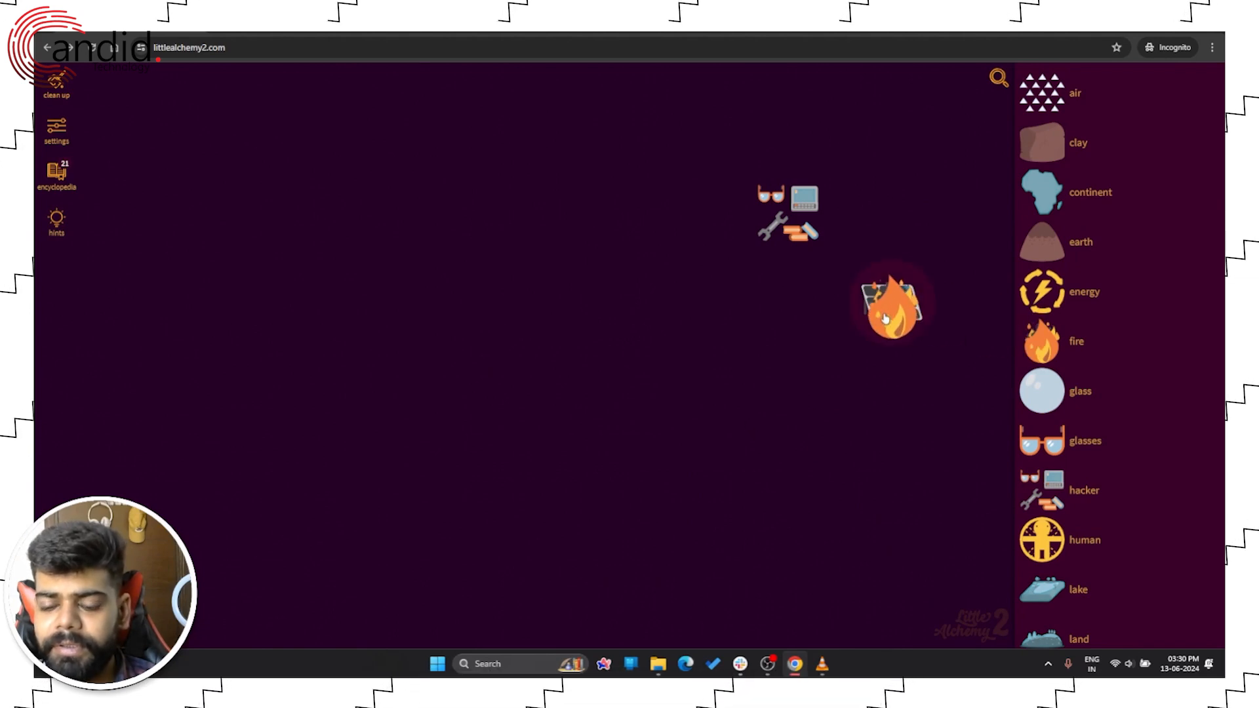